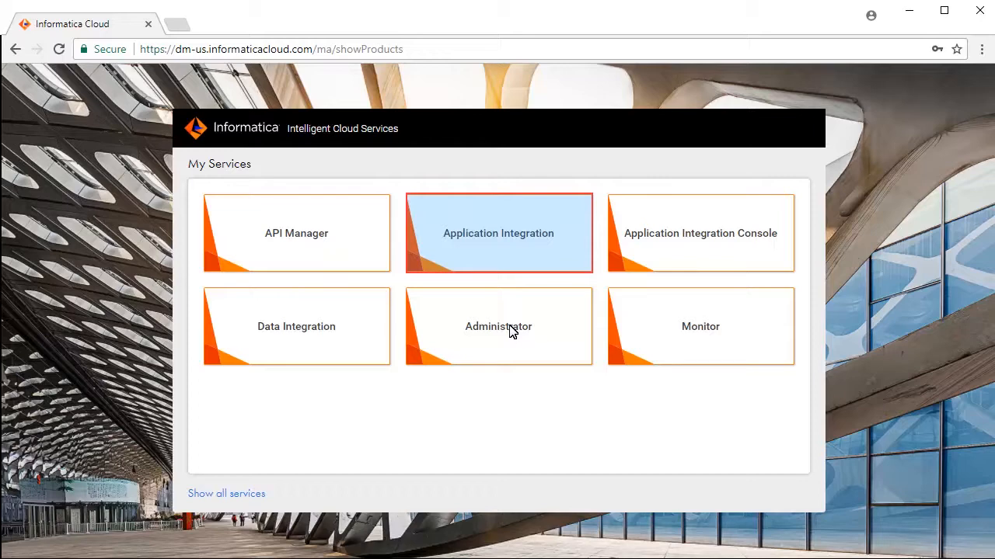
mouse_move(535, 225)
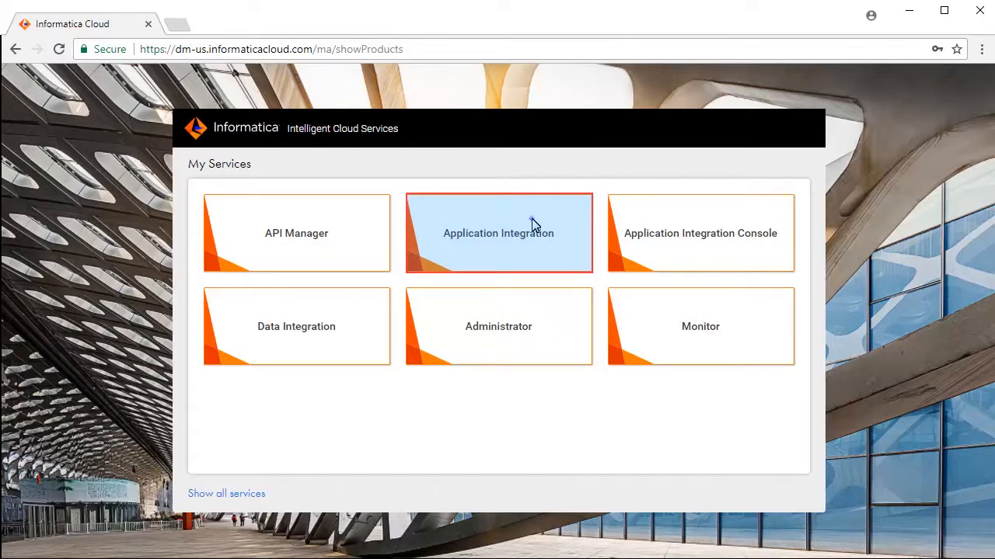
Step: Create a new Connections asset from the New Asset dialog in Application Integration
left_click(498, 234)
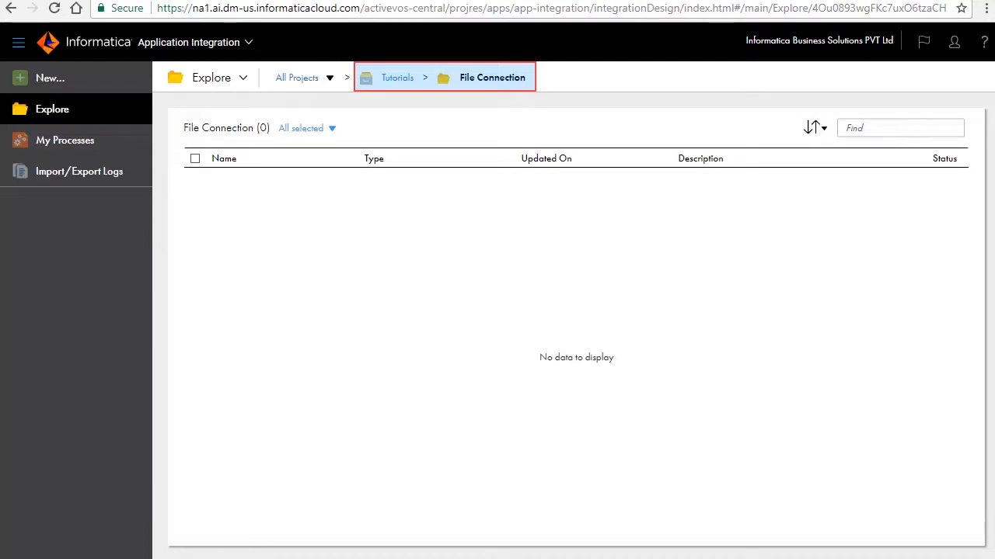
left_click(49, 77)
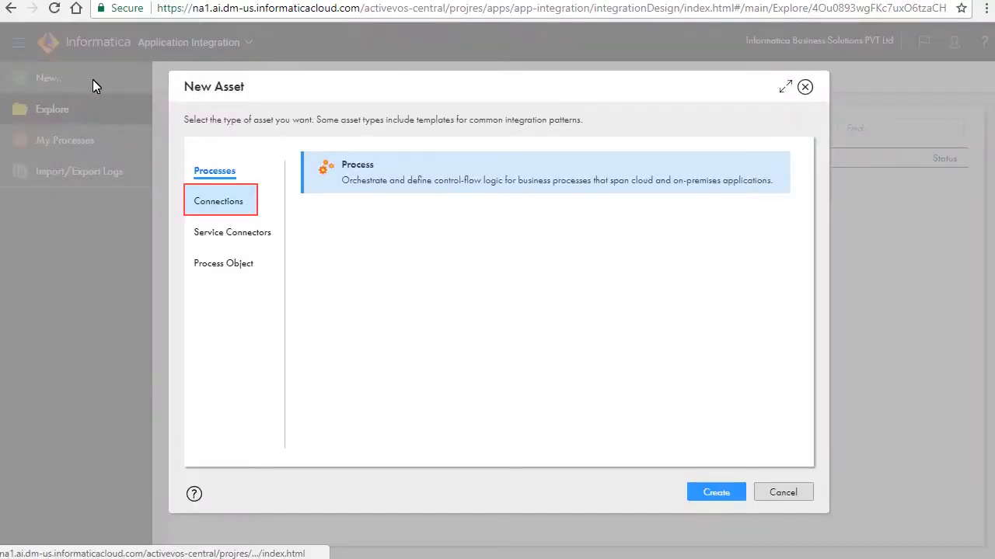
left_click(220, 200)
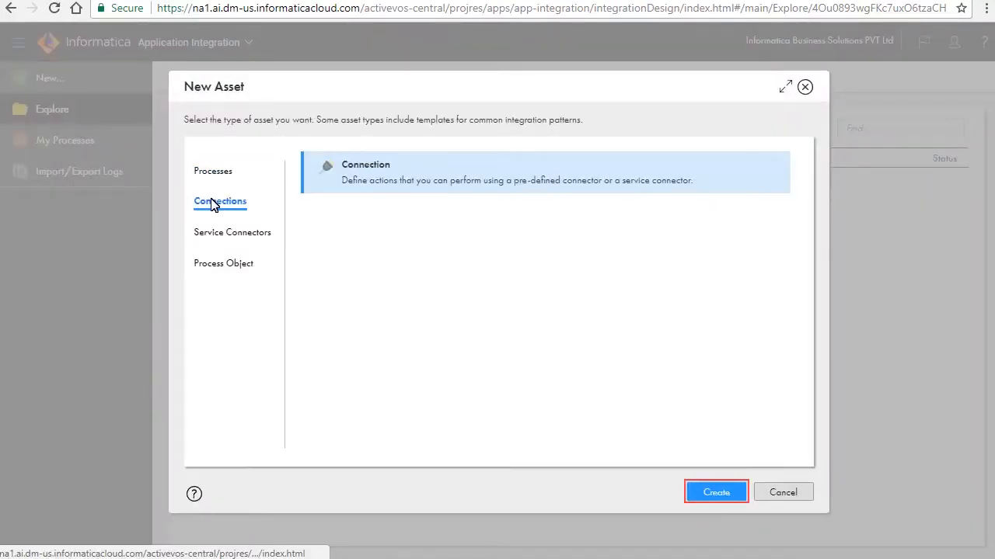
mouse_move(581, 272)
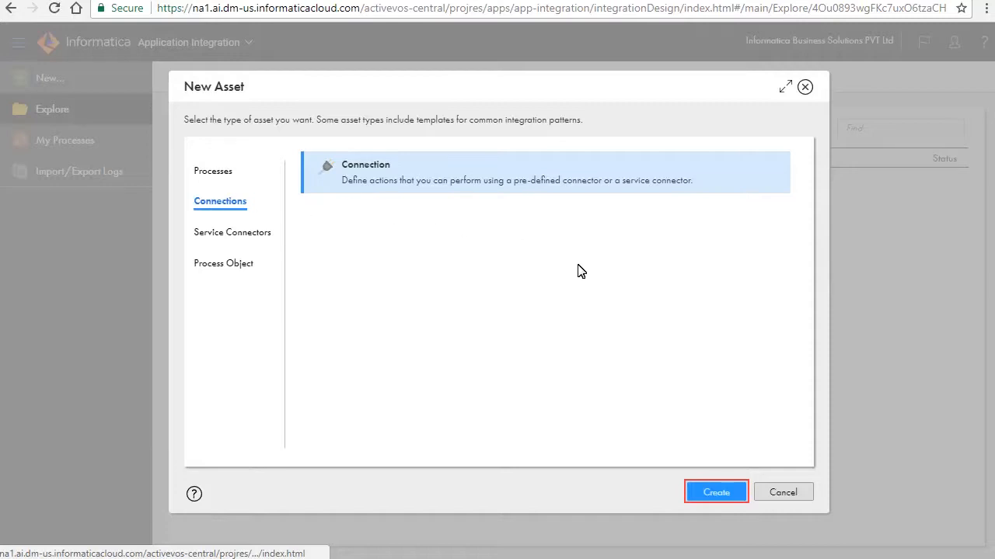
left_click(715, 492)
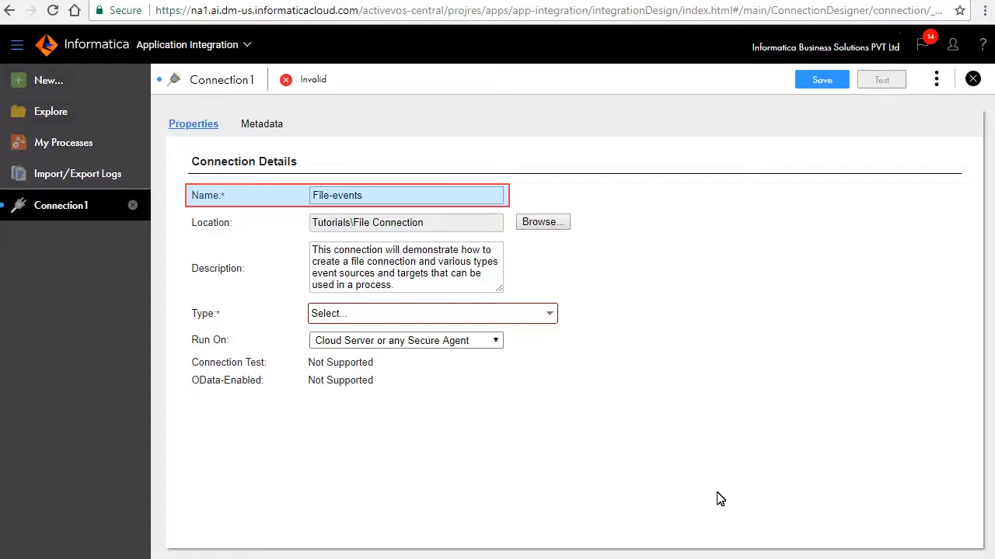
Step: Name the connection File-events, make it type File on the secure agent, save and test it
left_click(406, 267)
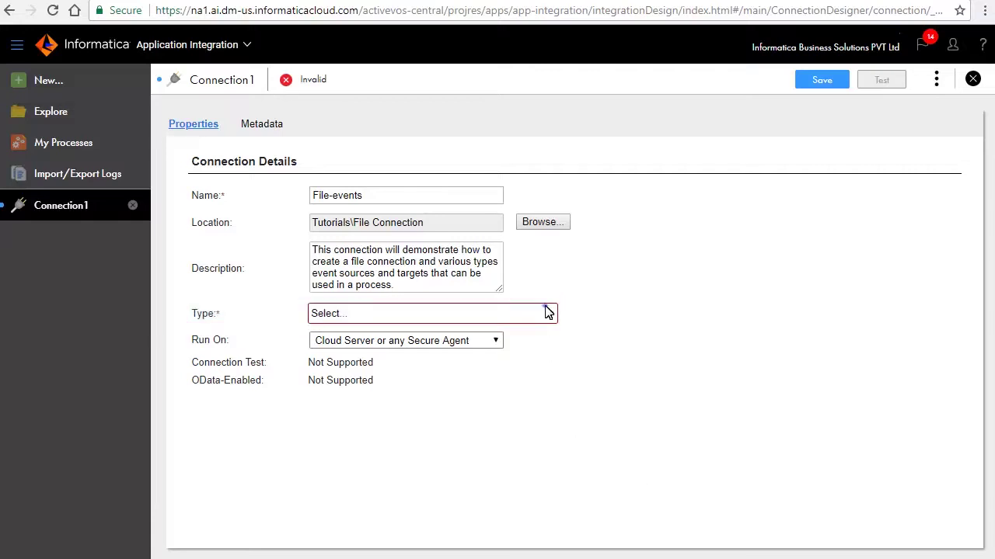
left_click(432, 313)
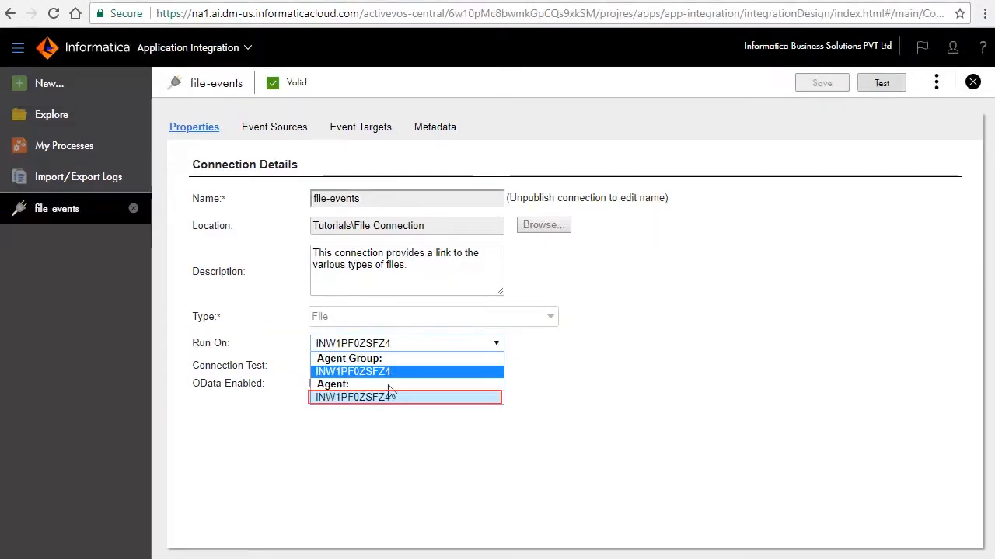
left_click(352, 397)
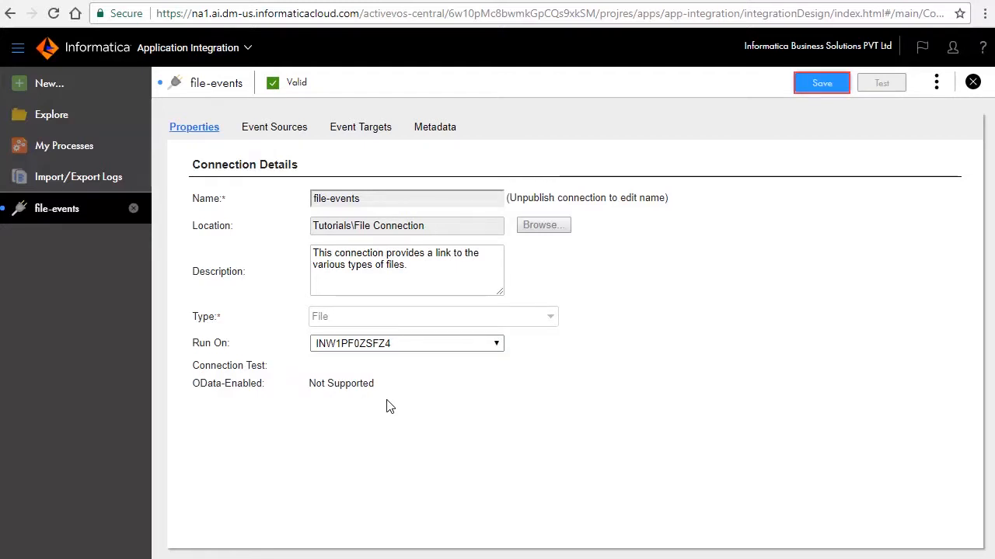
left_click(821, 82)
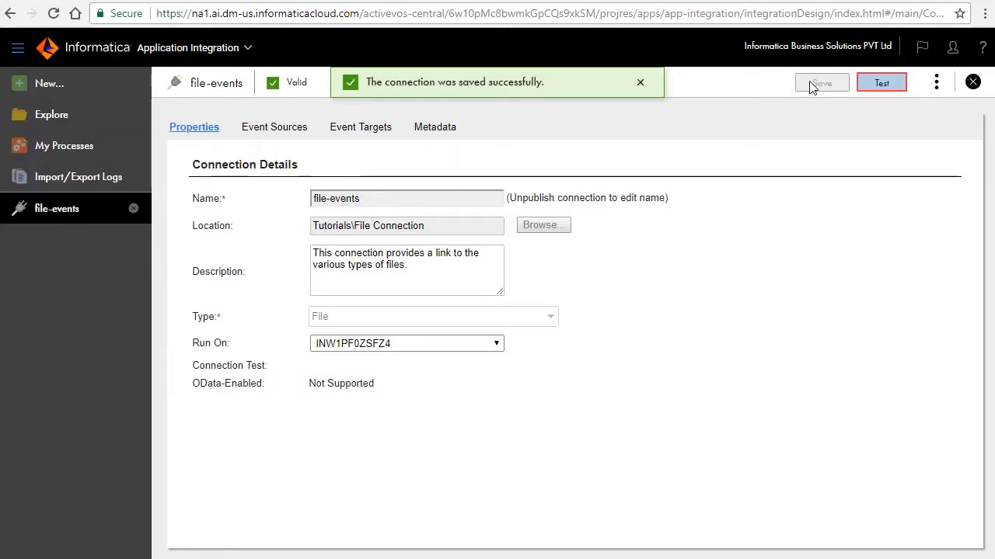
left_click(880, 82)
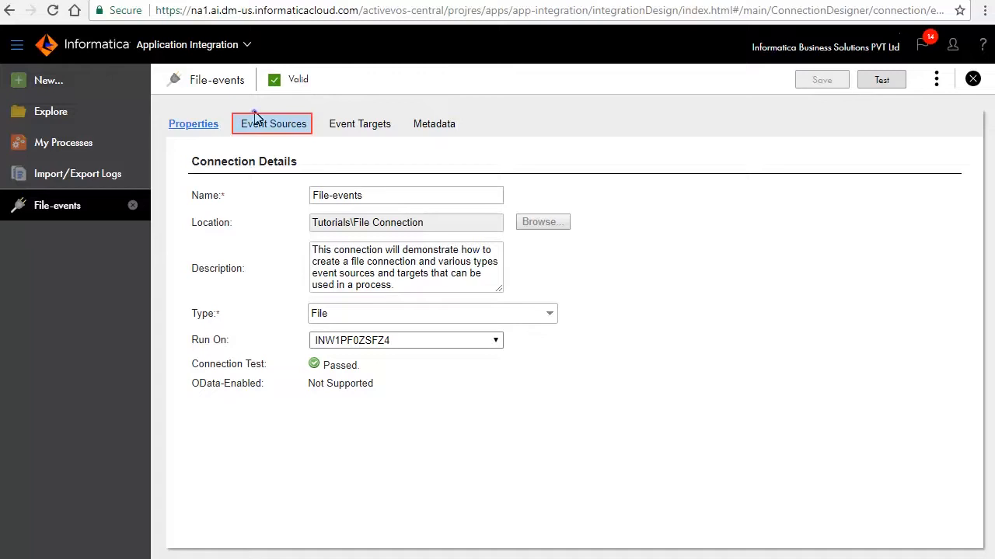
Step: Add a Delimited Content Parser event source monitoring C:\Tutorials\Source
left_click(271, 124)
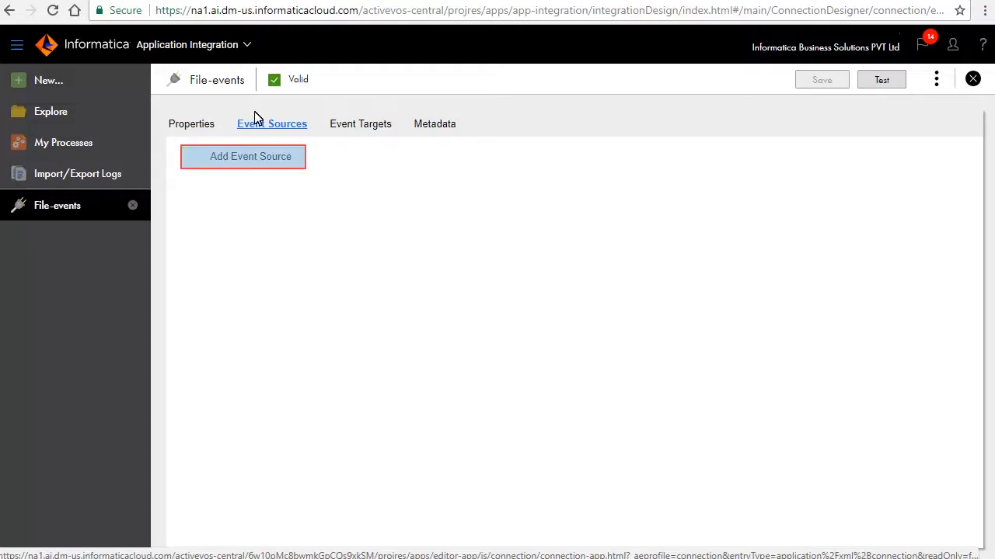
left_click(243, 156)
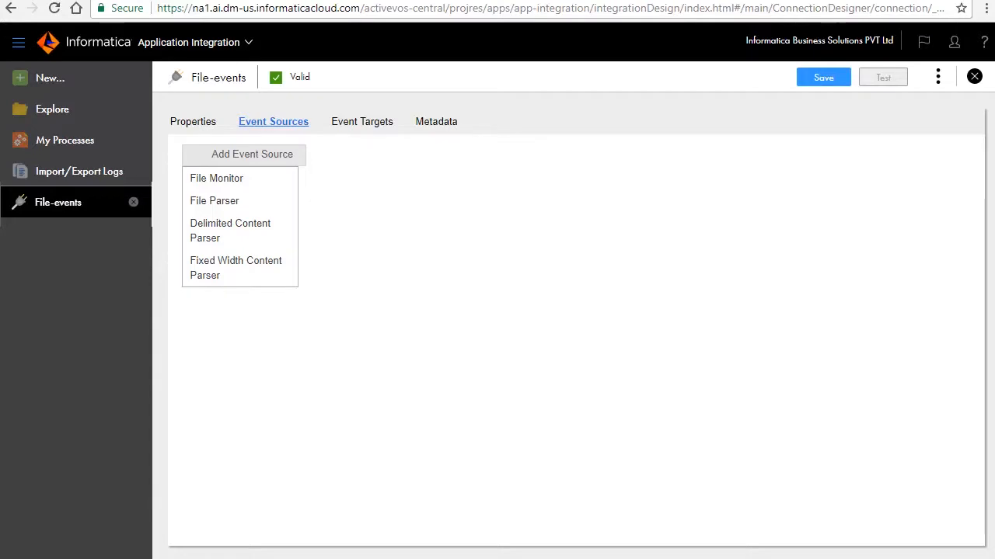
left_click(217, 178)
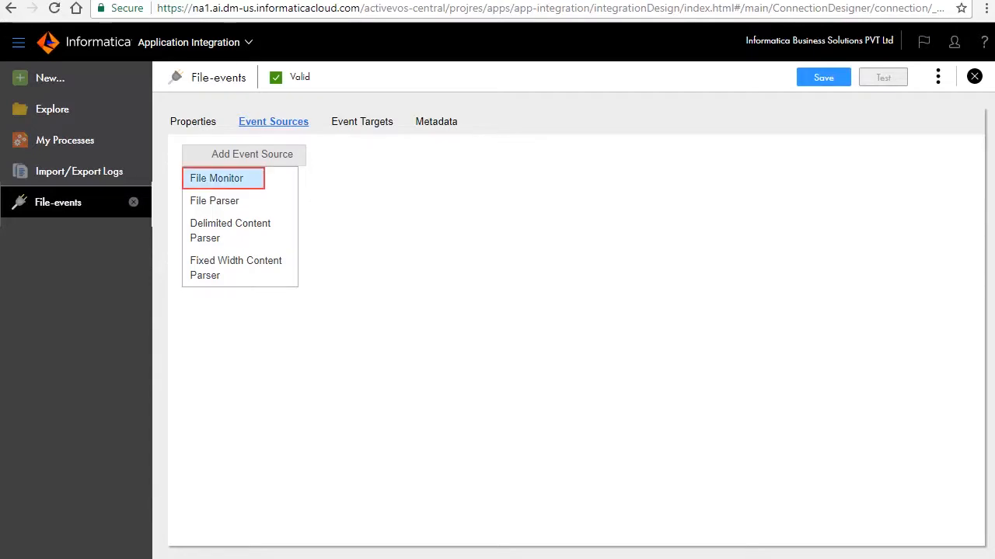
left_click(214, 201)
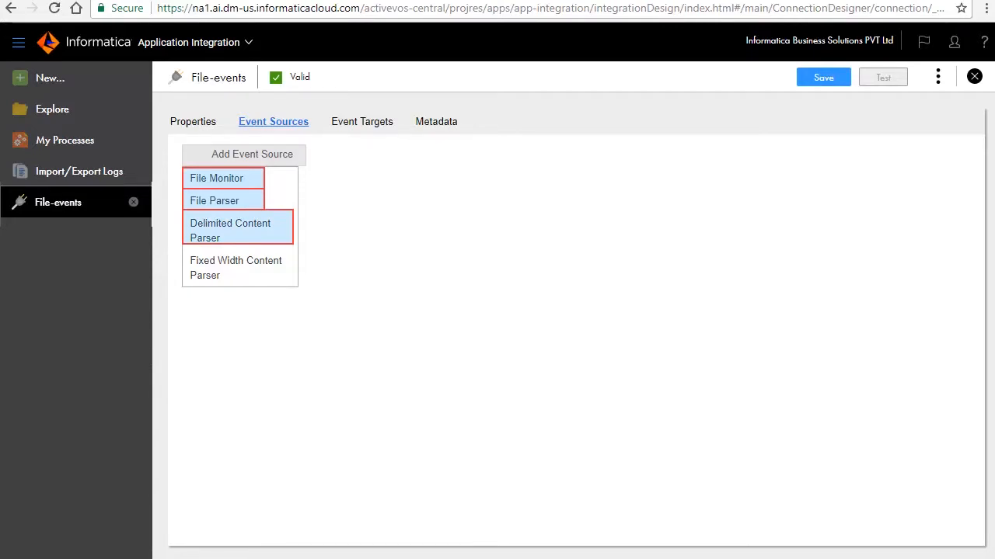
left_click(235, 268)
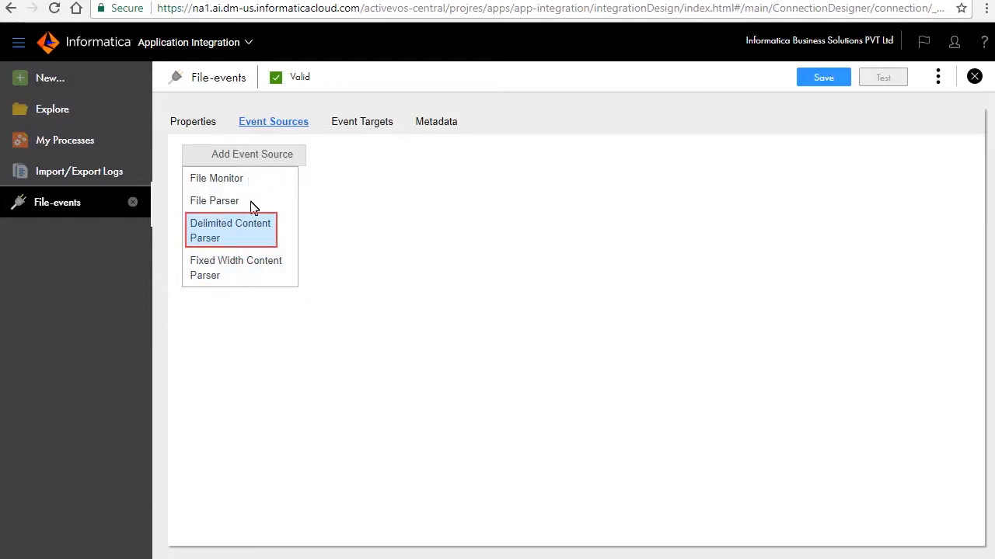
left_click(230, 230)
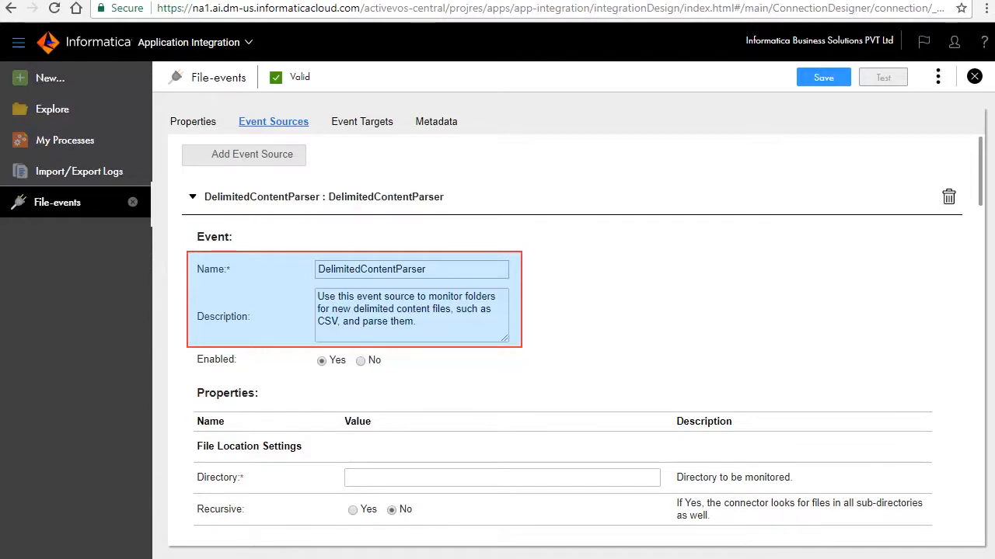
left_click(319, 361)
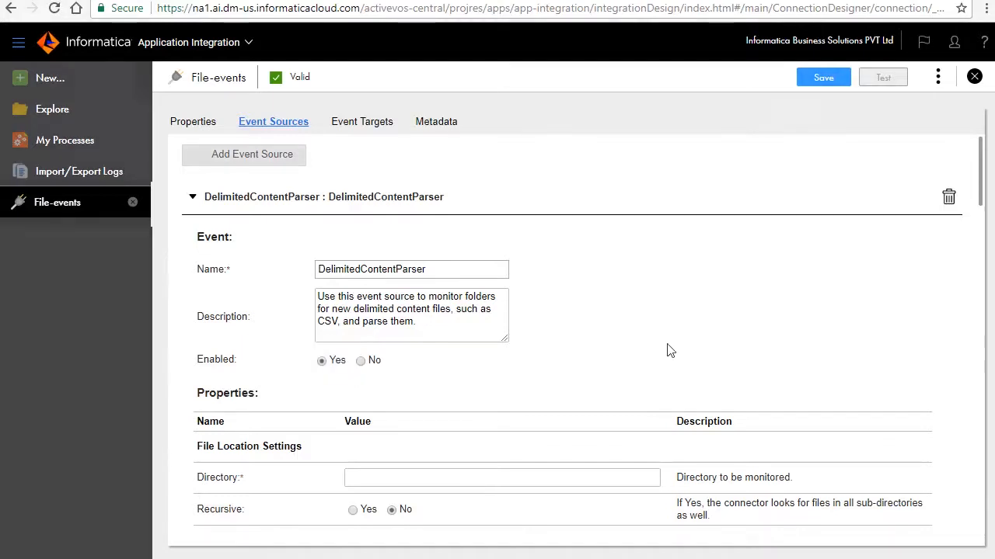
type("C:\\Tutorials\\Source")
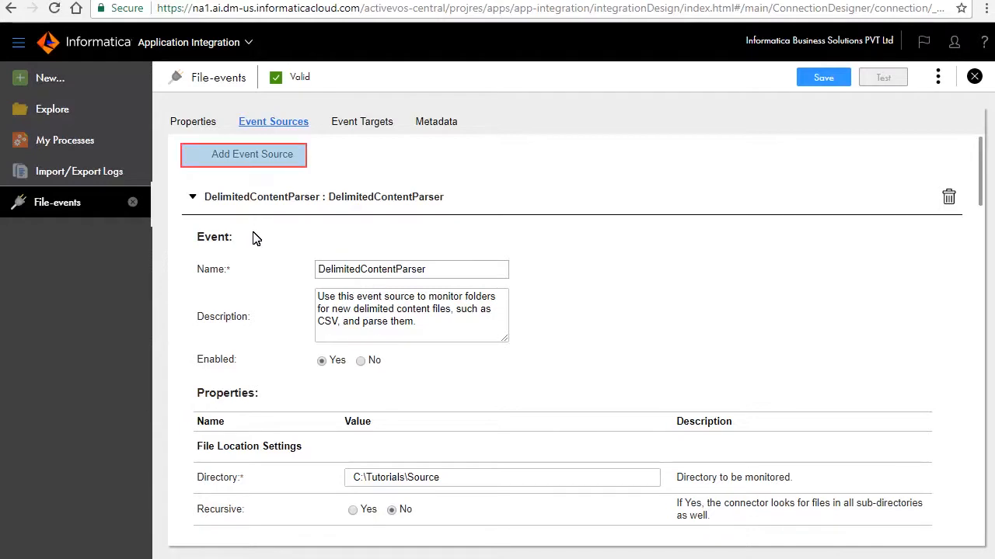
Step: Add a File Parser event source watching C:\Tutorials\Source\PlainText, plus JSON, XML and Attachment parsers
left_click(252, 154)
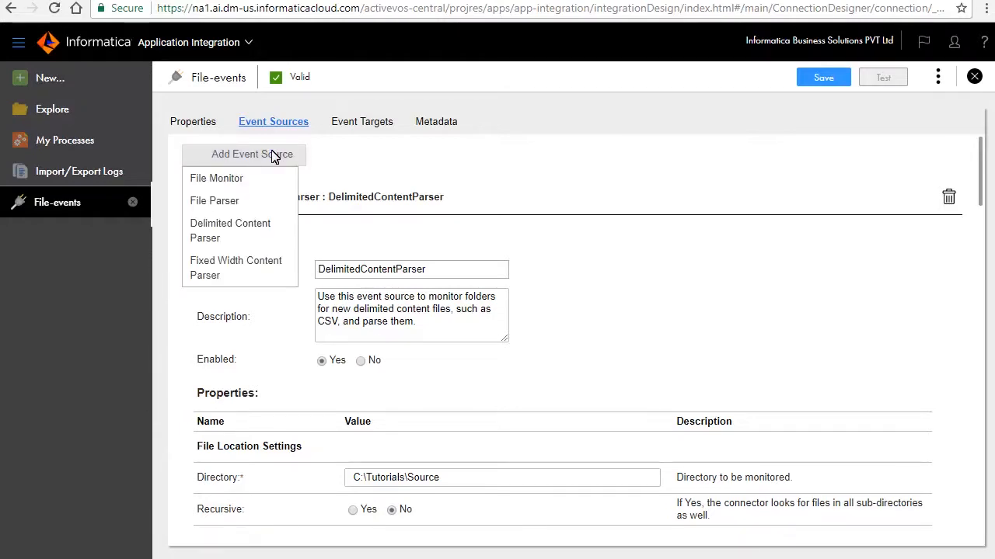
left_click(215, 200)
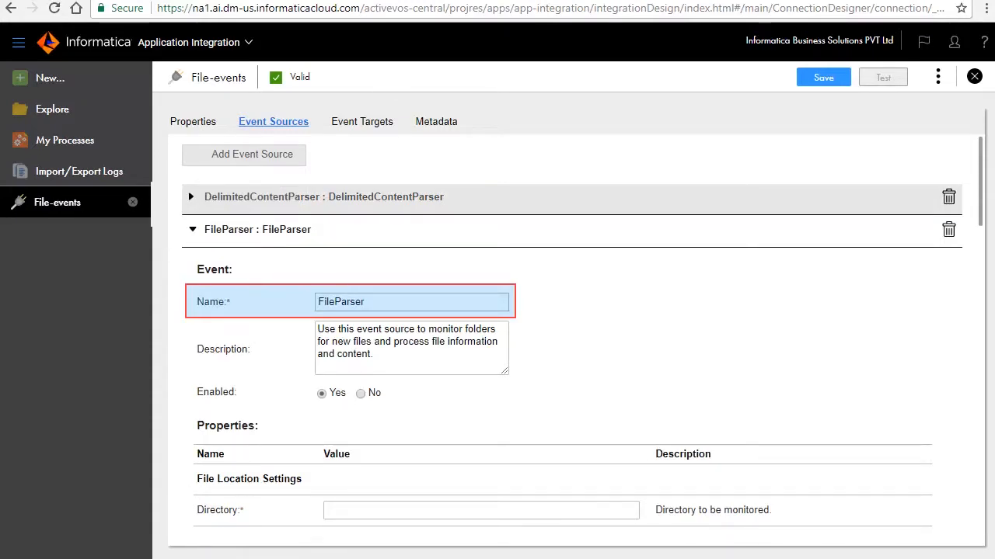
left_click(452, 417)
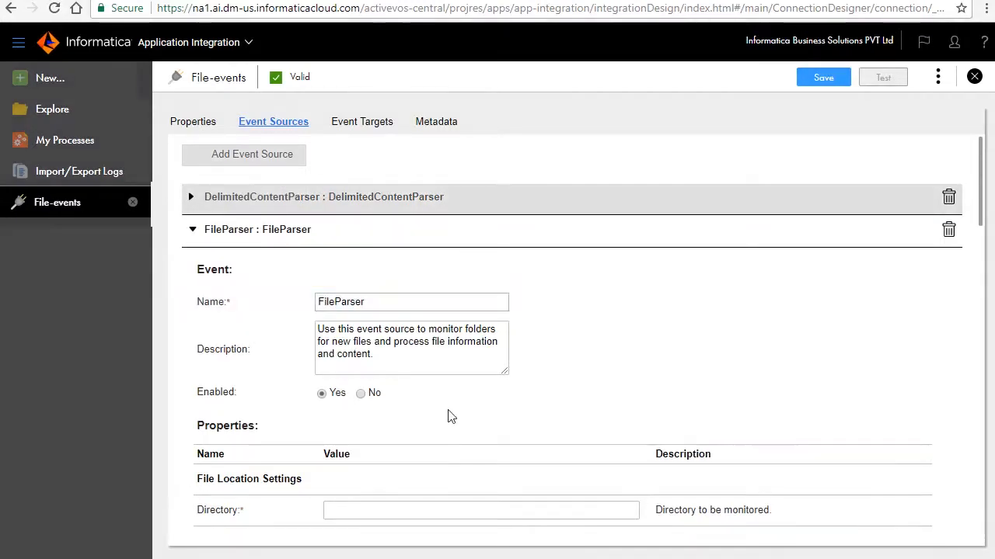
type("C:\\Tutorials\\Source\\PlainText")
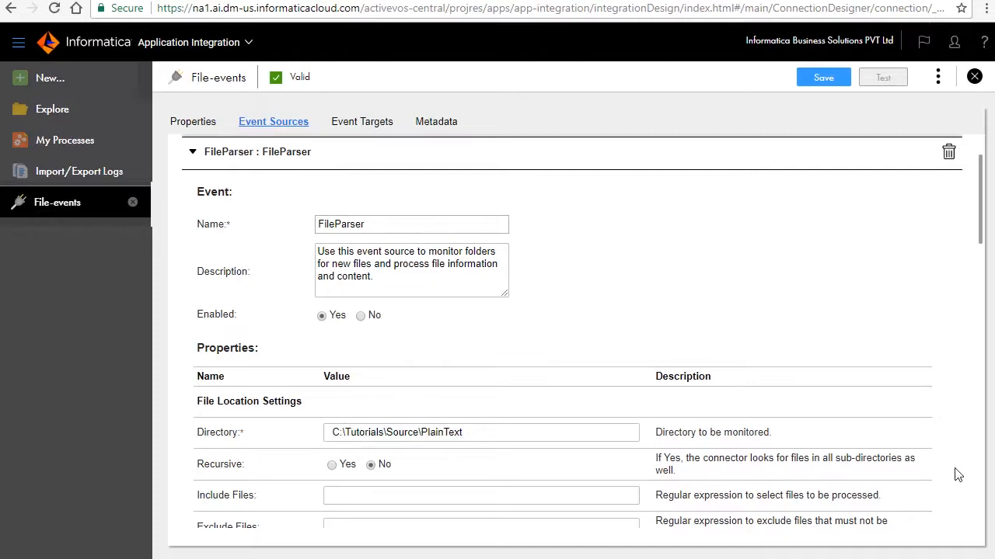
scroll("down", 3)
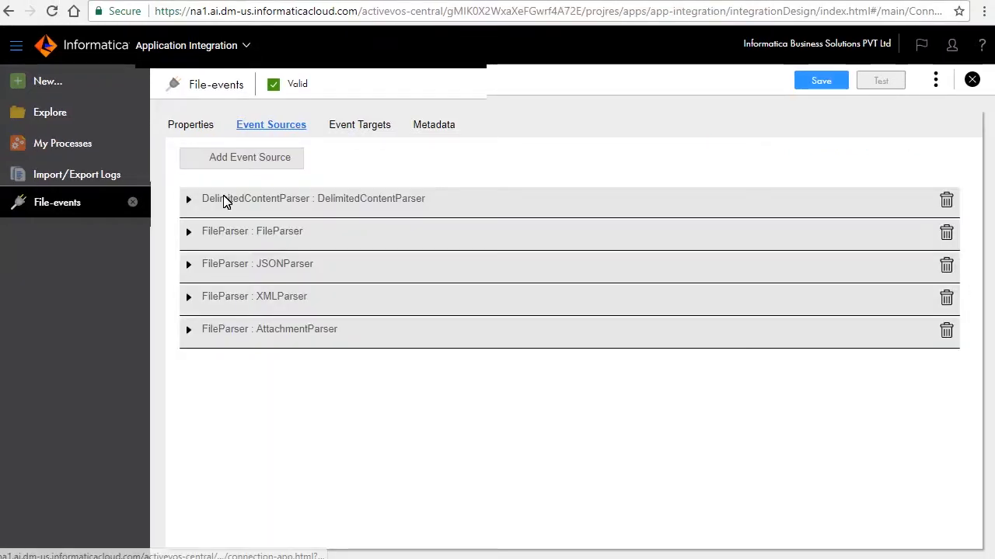
left_click(257, 263)
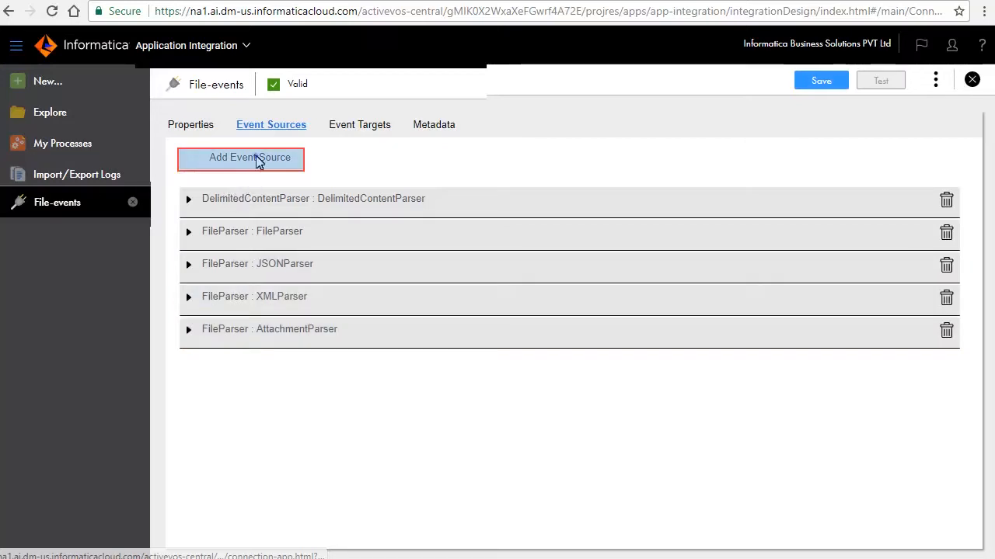
Step: Add a File Monitor event source on C:\Tutorials\Source, publish File-events and view its metadata
left_click(250, 159)
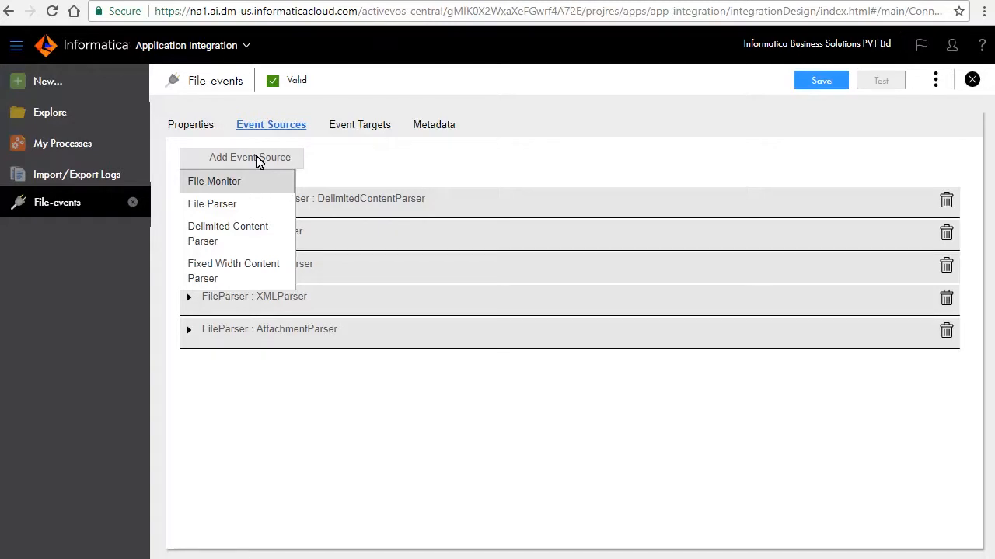
mouse_move(236, 181)
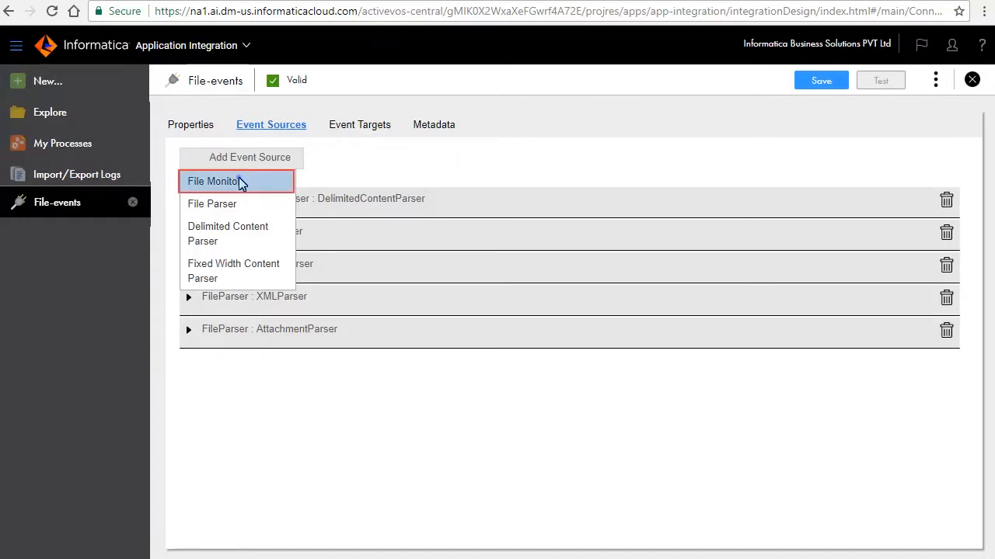
left_click(218, 181)
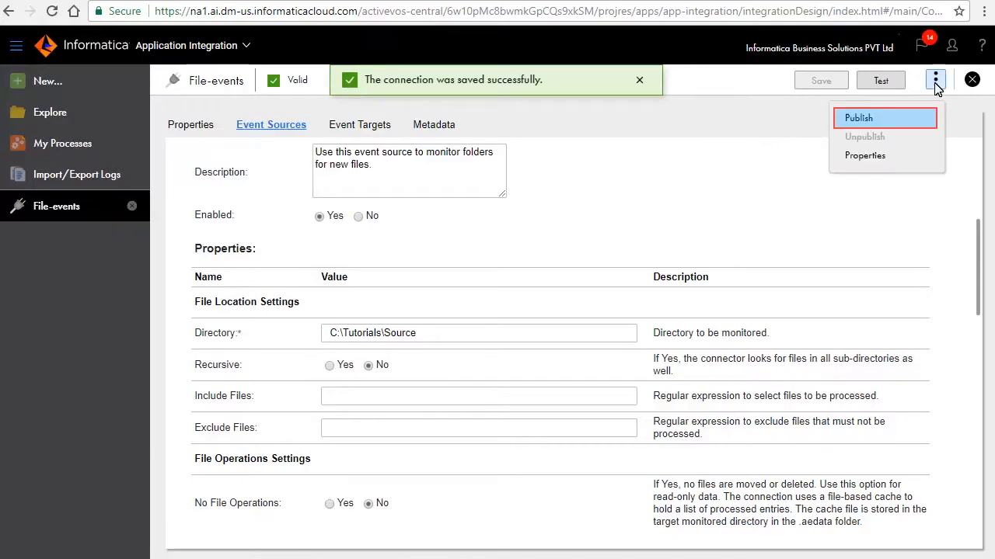
left_click(858, 118)
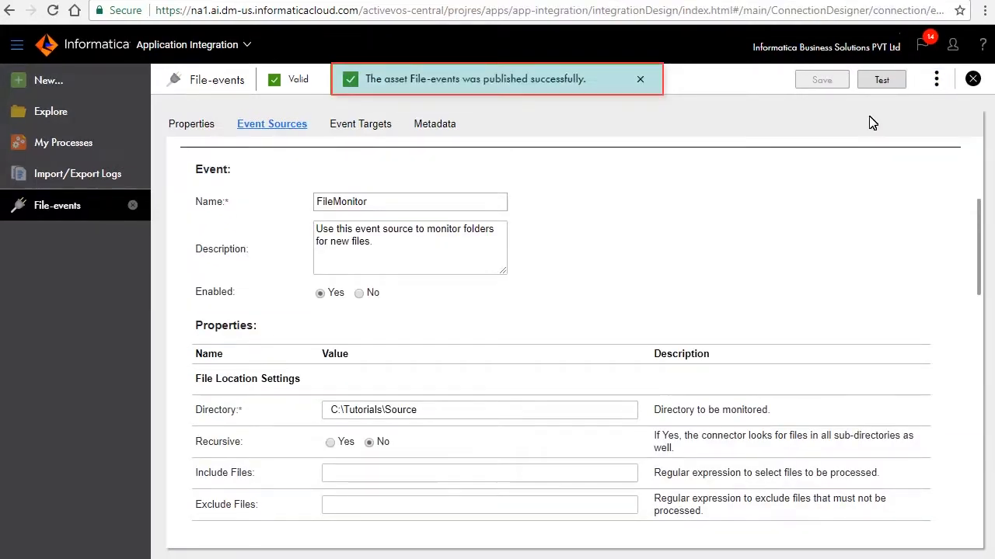
left_click(431, 124)
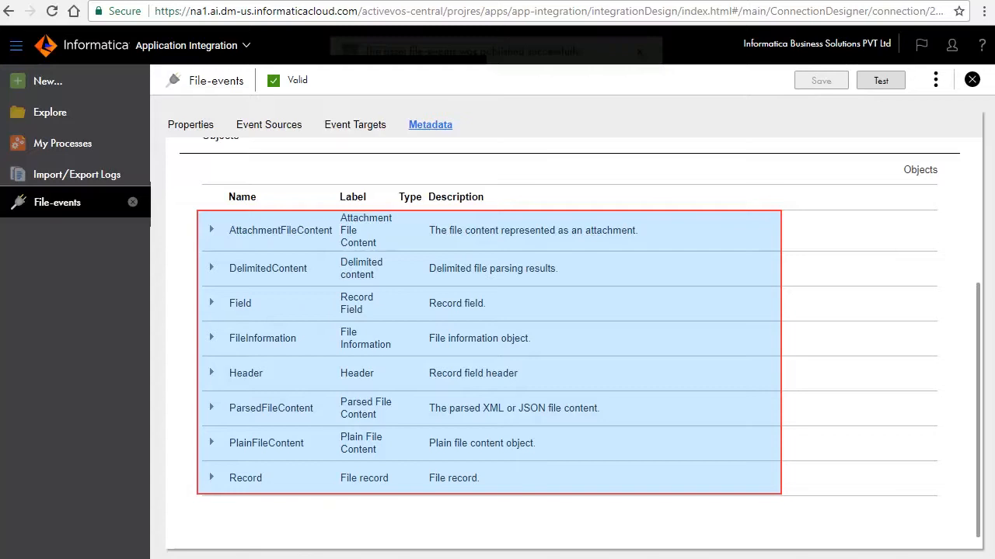
Step: Show the File-events connection's empty Event Targets list
left_click(355, 122)
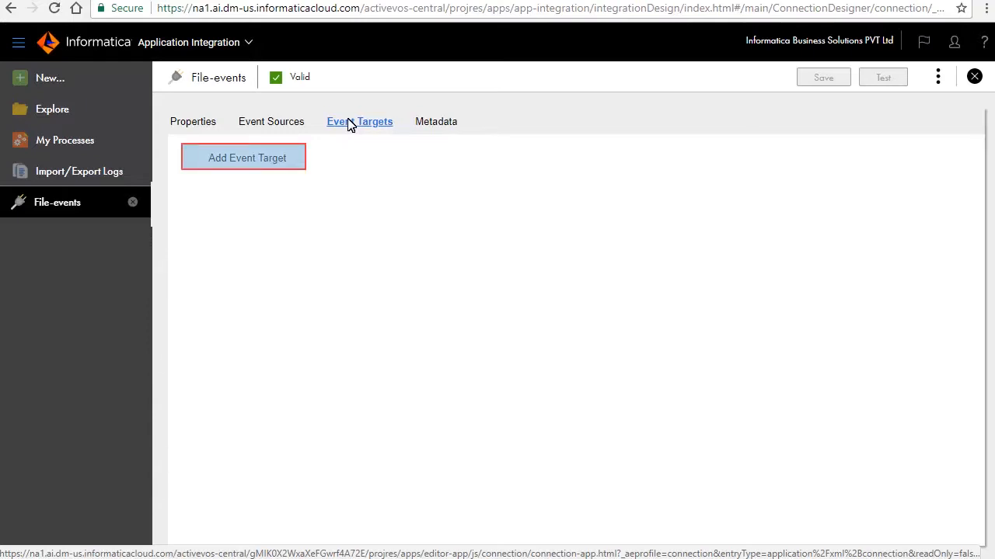
Step: Add Delimited Content Writer and File Writer event targets writing to C:\Tutorials\Target
left_click(243, 157)
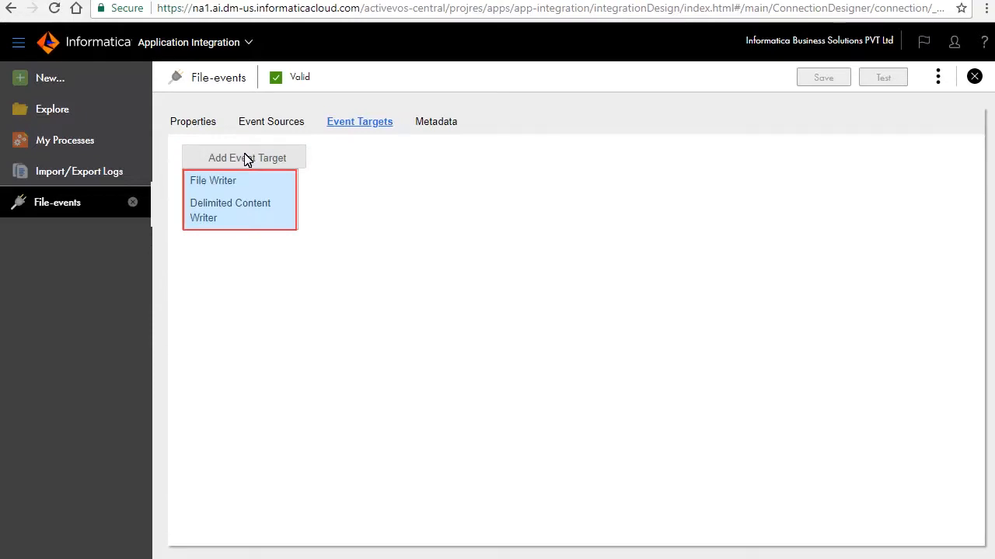
left_click(230, 210)
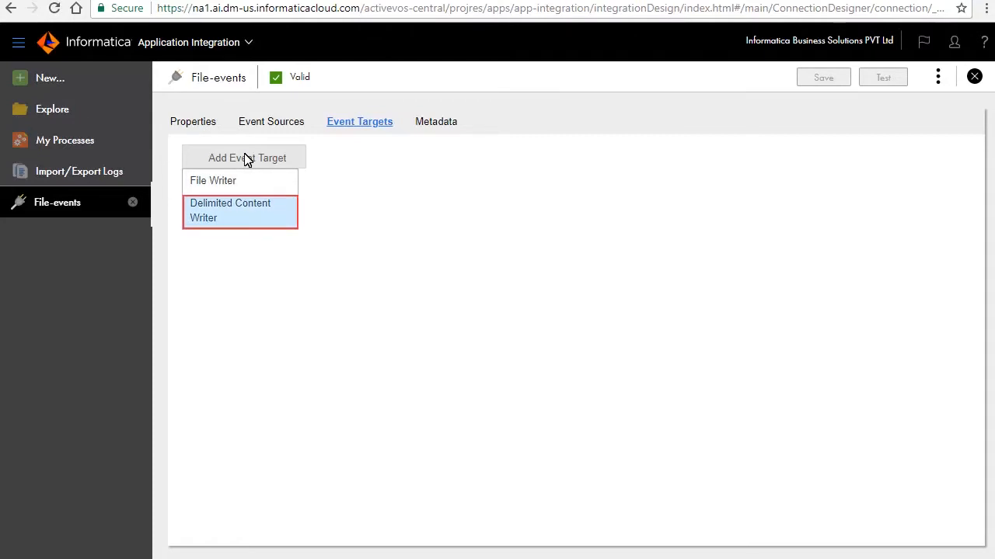
mouse_move(250, 203)
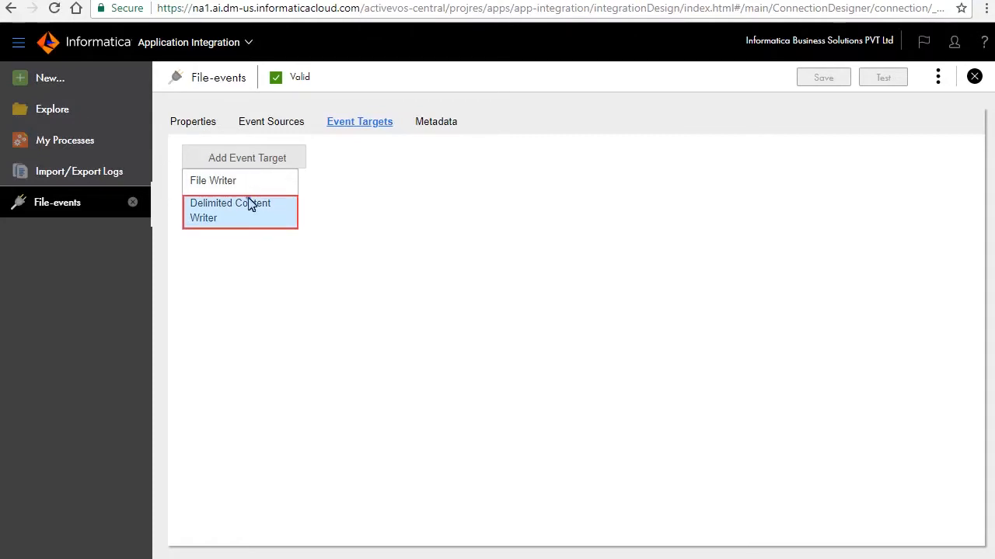
left_click(230, 210)
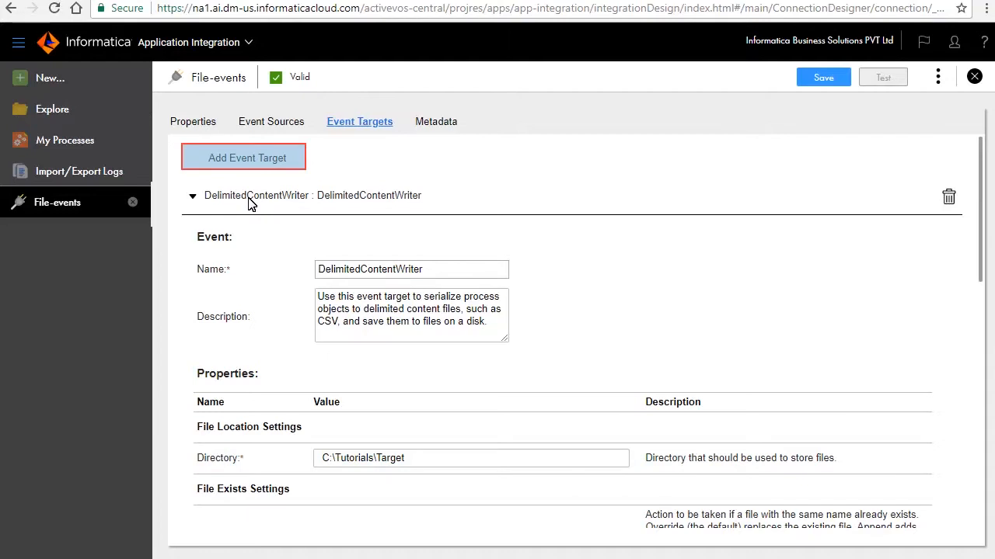
left_click(243, 157)
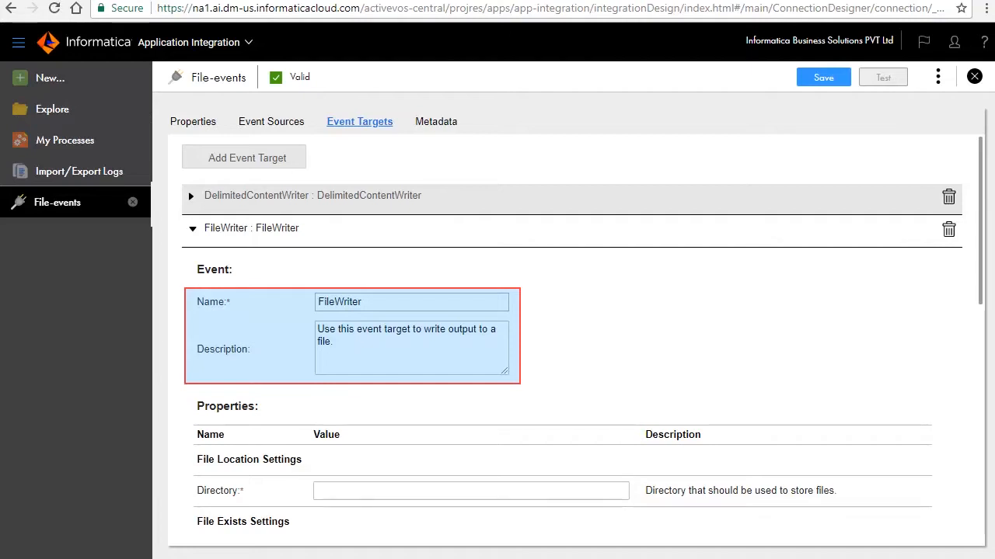
type("C:\\Tutorials\\Target")
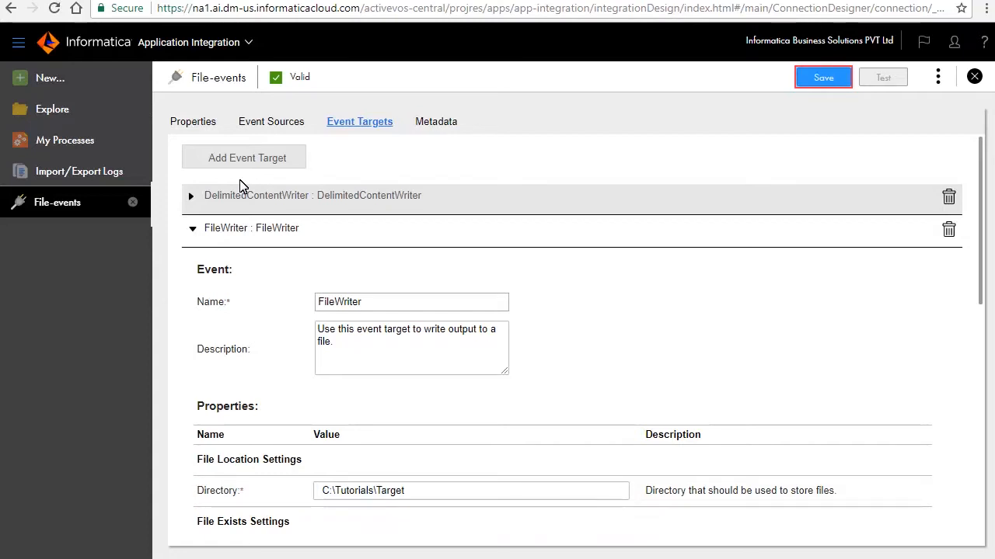
Step: Save and publish File-events, then check its metadata lists DelimitedContentWriter and FileWriter actions
left_click(823, 77)
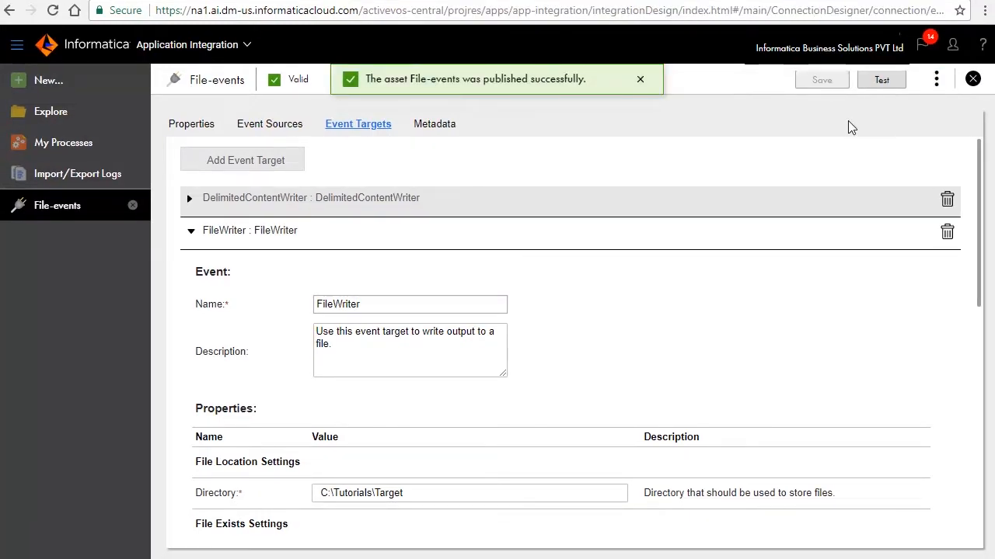
left_click(434, 123)
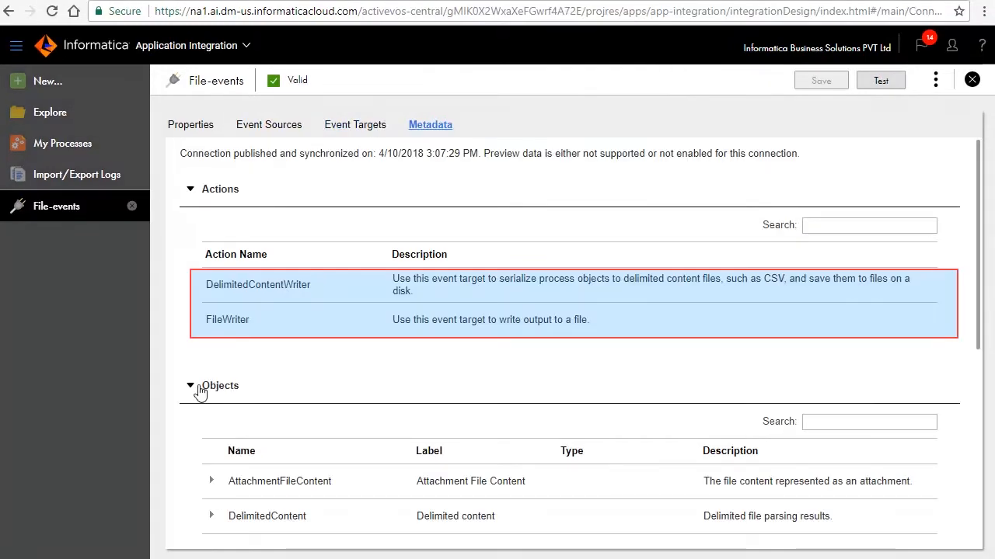